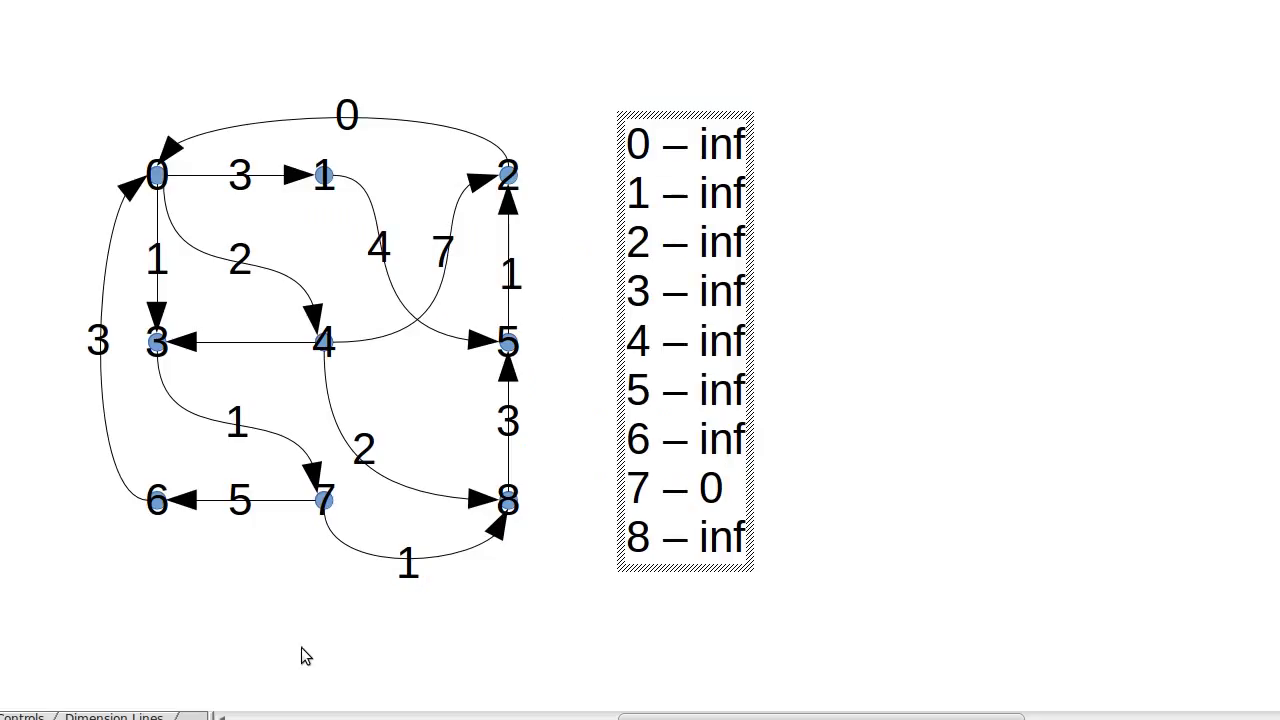
mouse_move(340, 536)
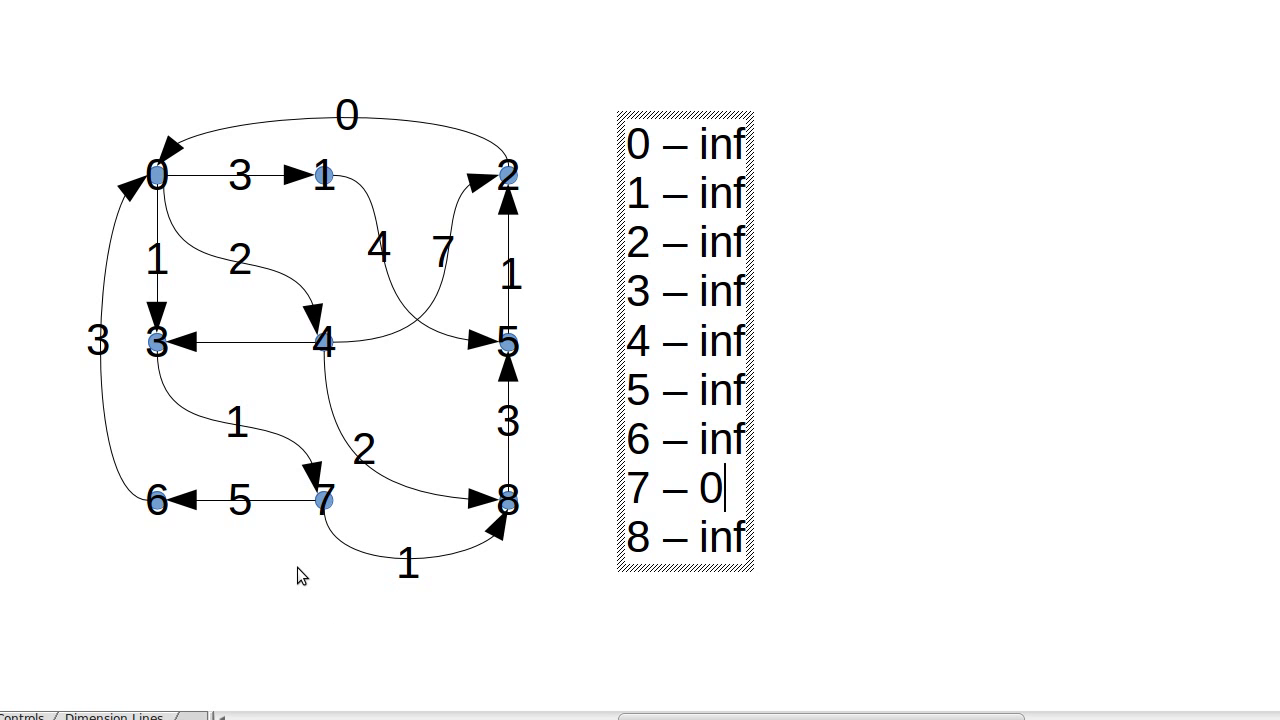
mouse_move(336, 616)
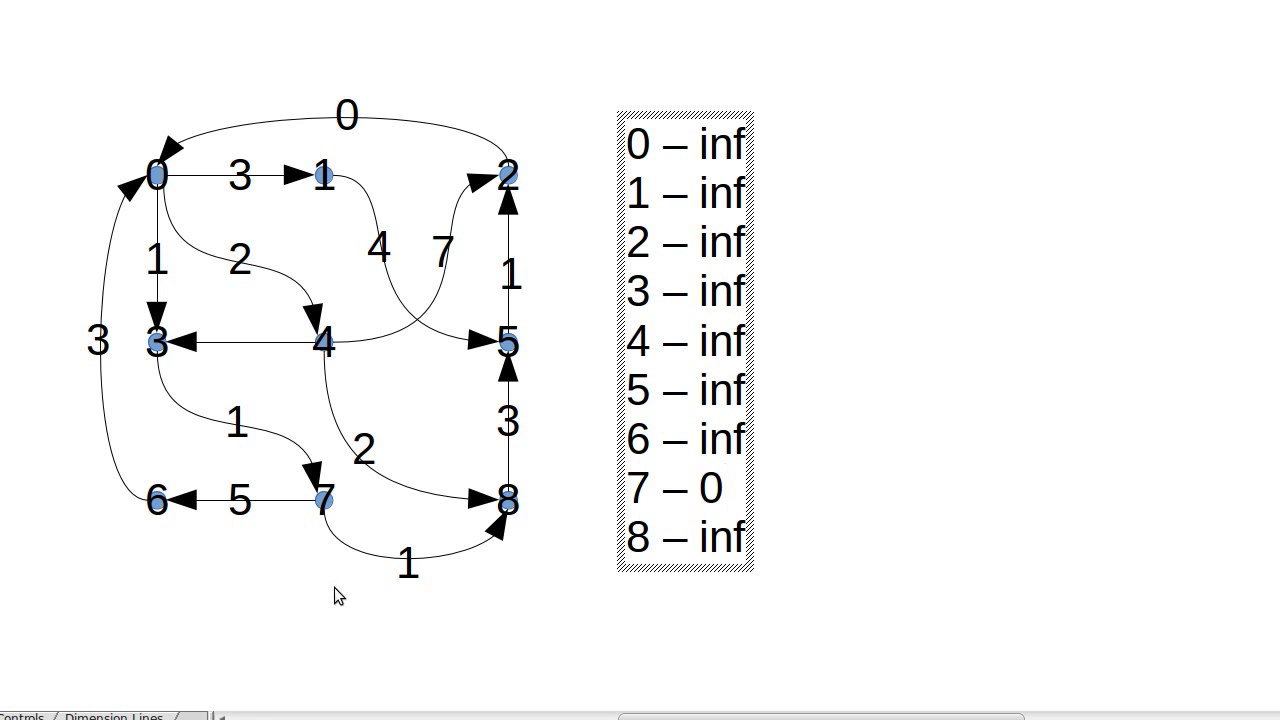
mouse_move(282, 516)
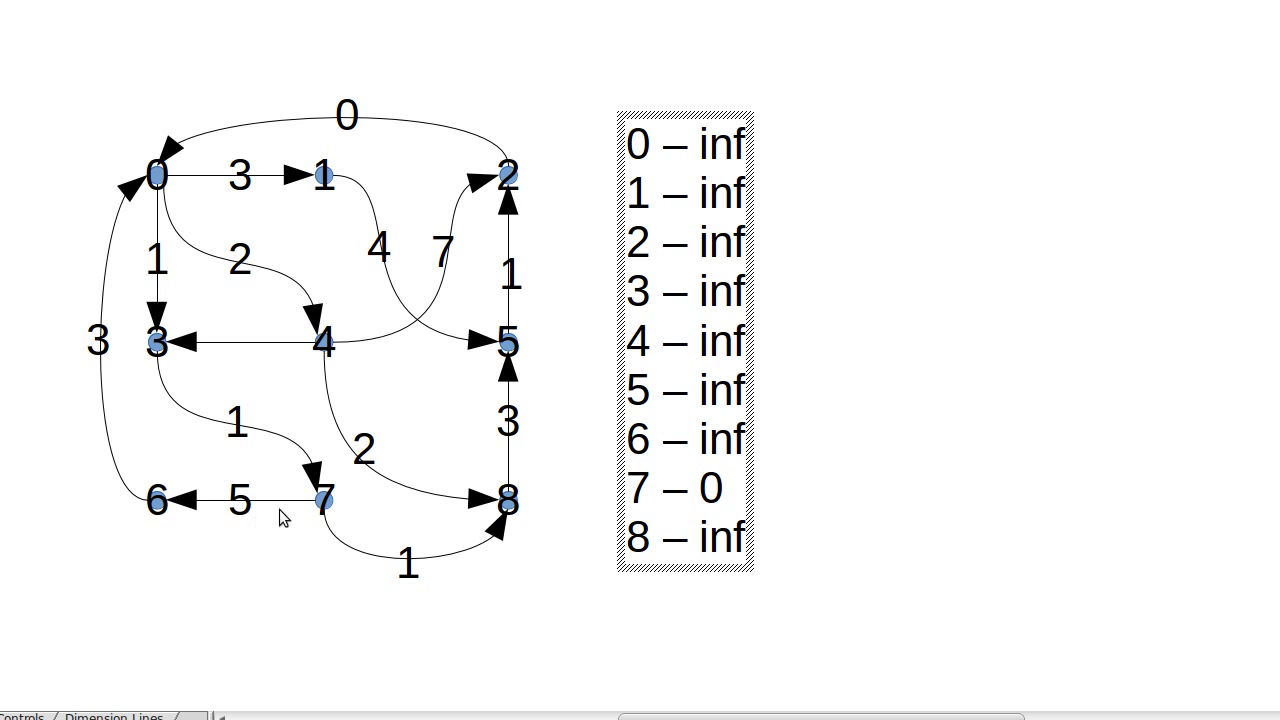
mouse_move(444, 588)
type("1")
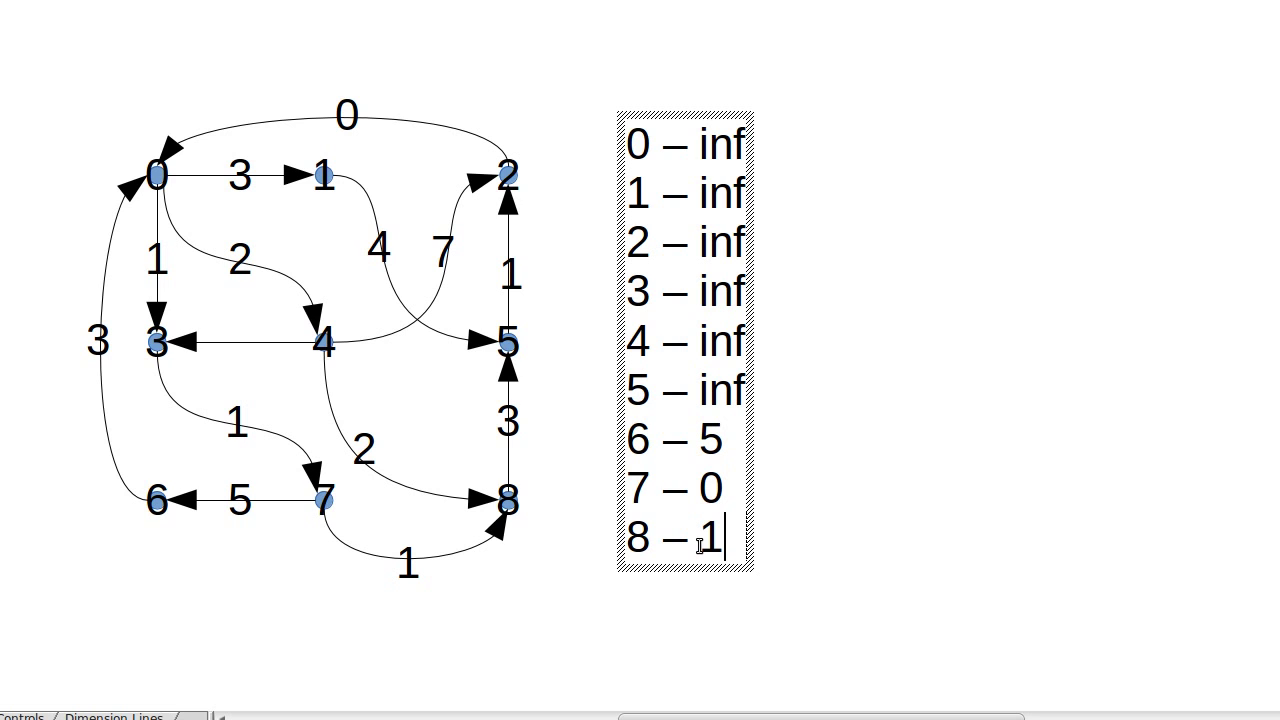
mouse_move(578, 242)
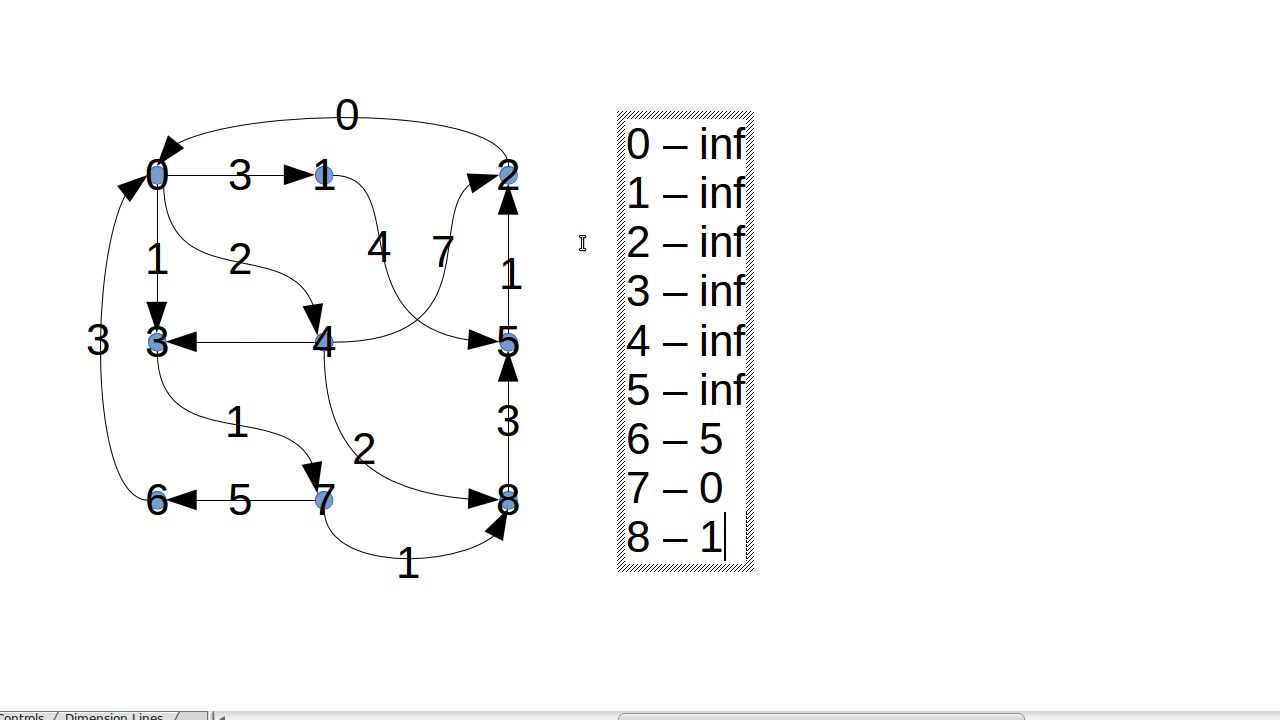
type("8")
type("11")
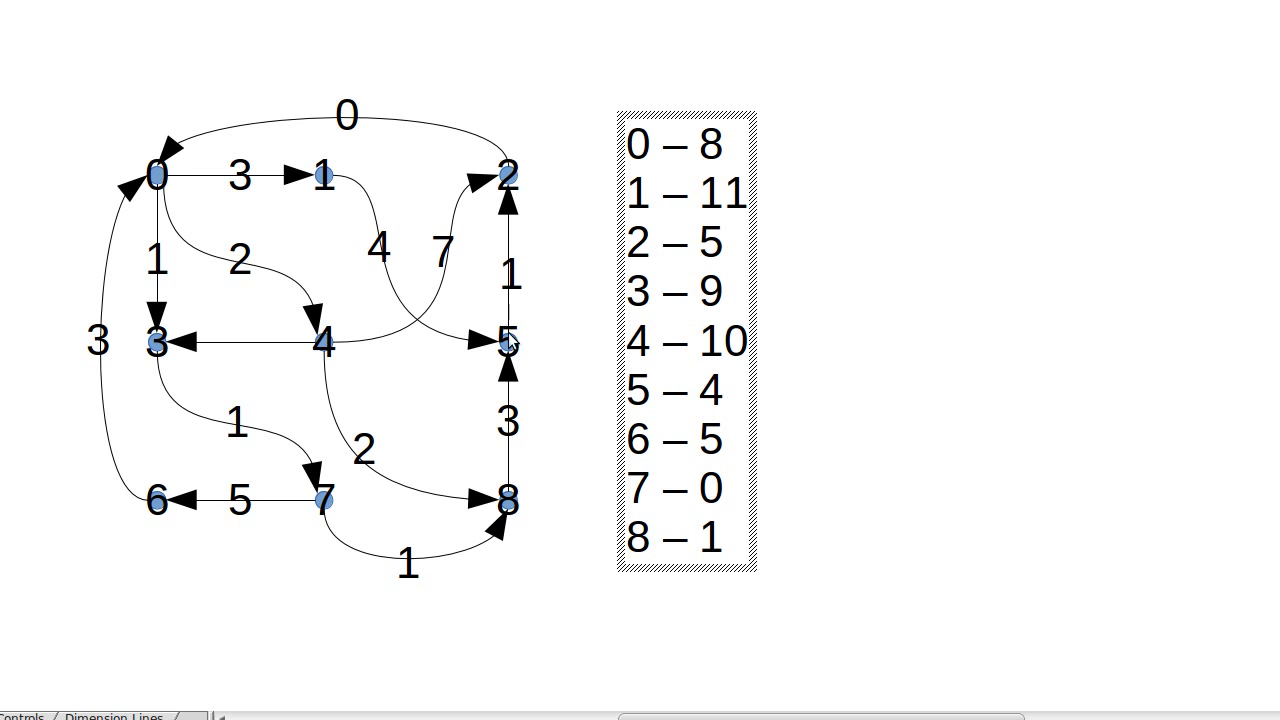
- Begin editing the vertex 2 distance entry in the Draw distance list
left_click(720, 242)
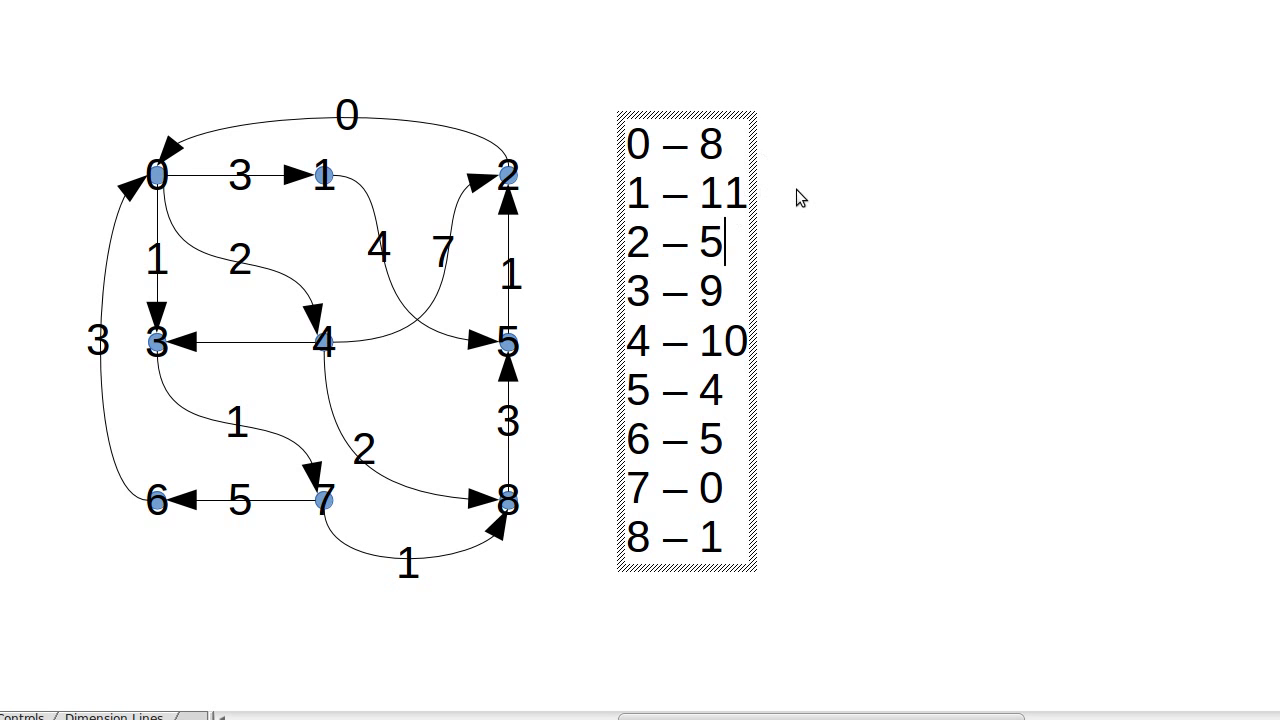
mouse_move(216, 176)
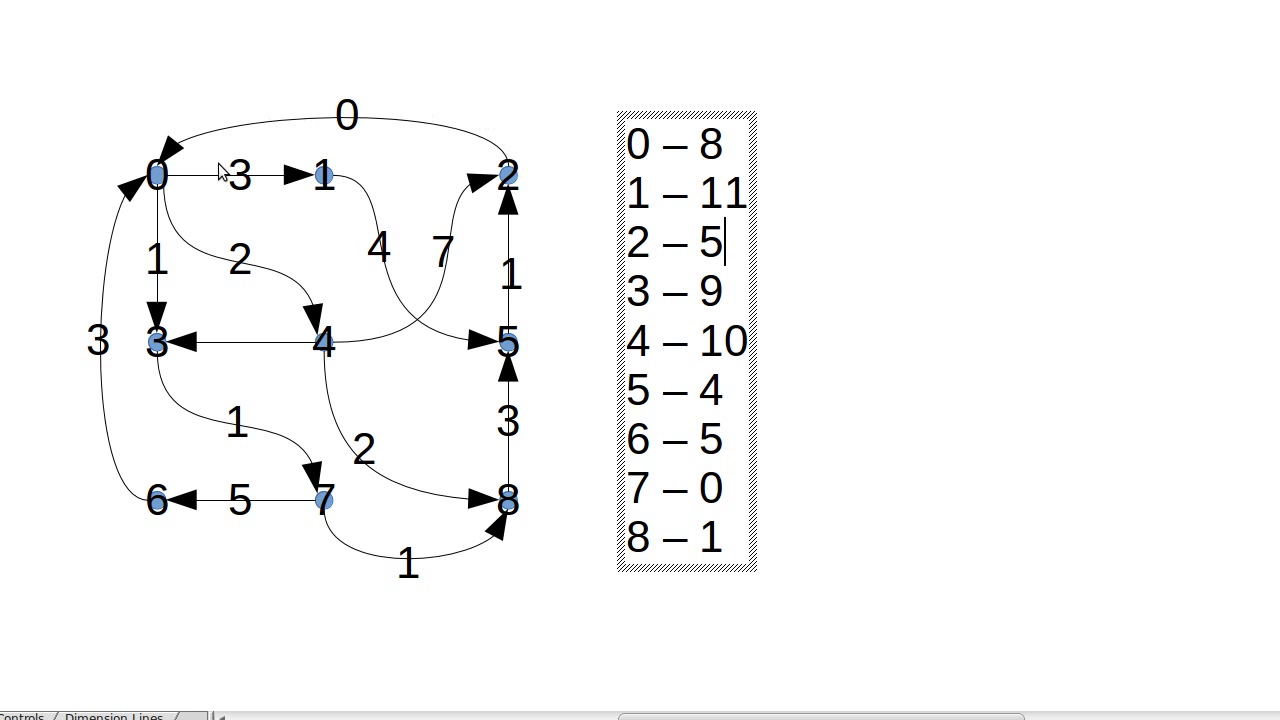
mouse_move(188, 148)
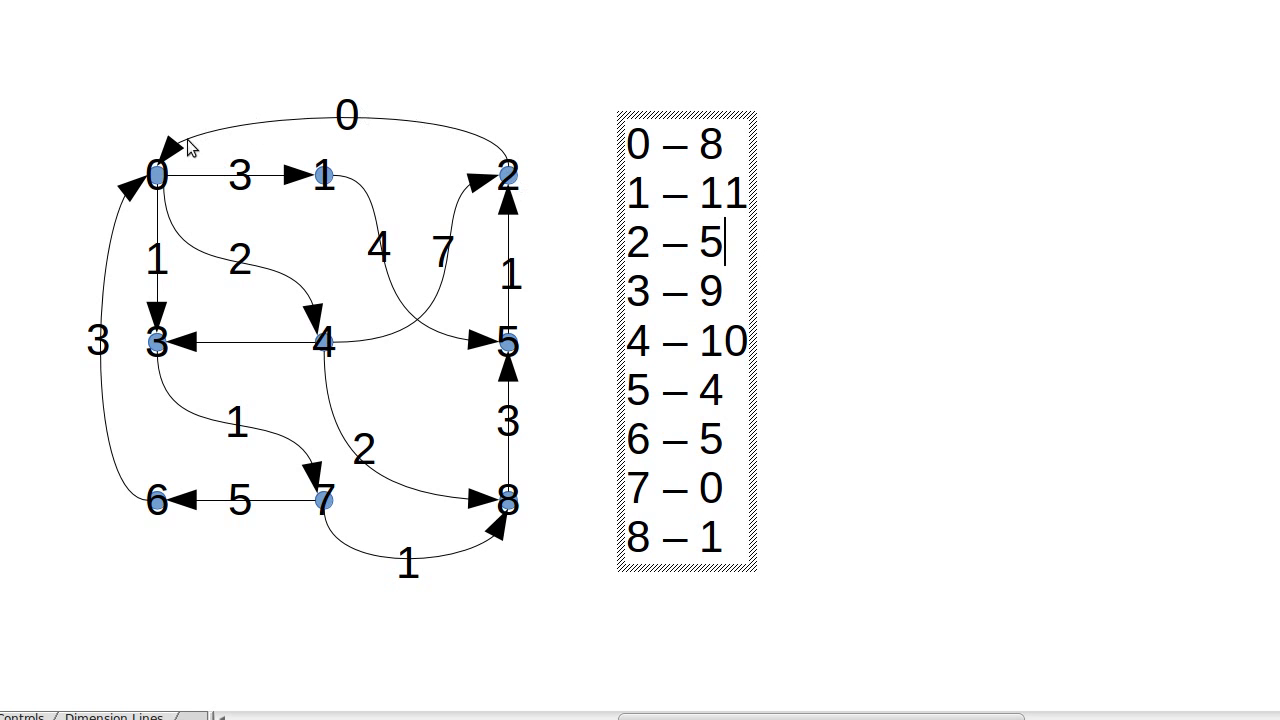
type("5),Edge(7, 8, 1)),")
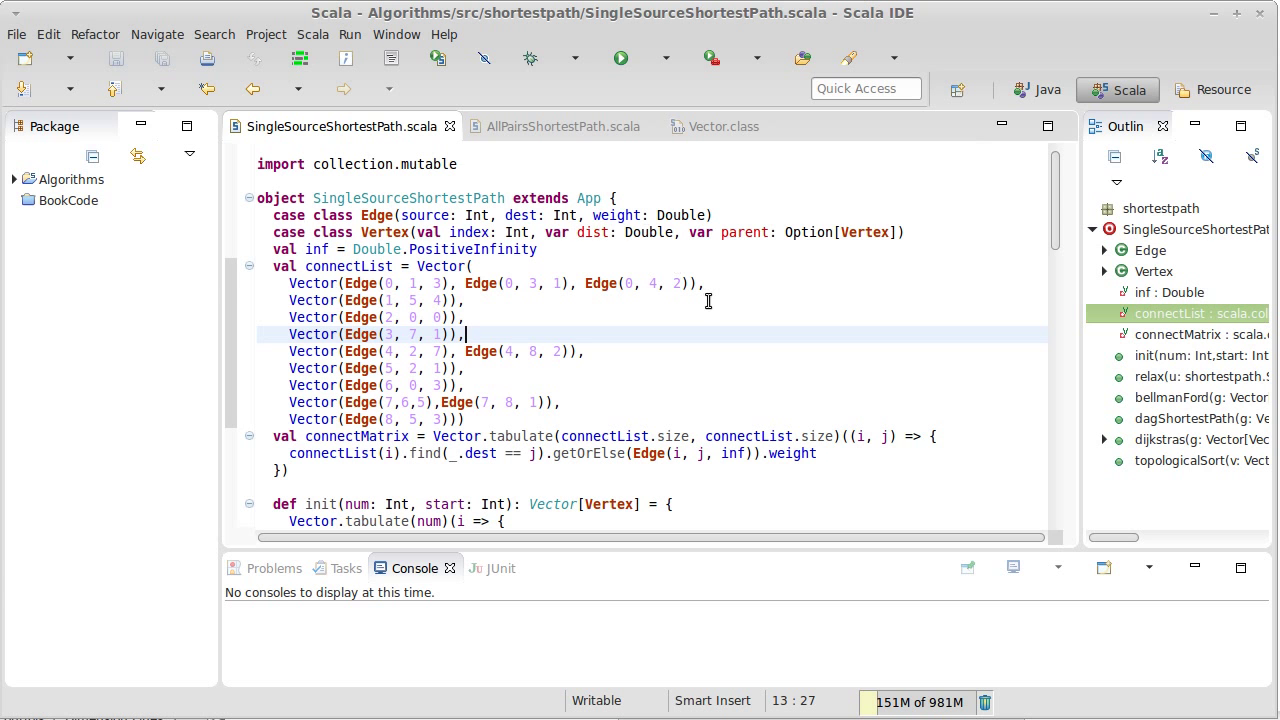
mouse_move(436, 232)
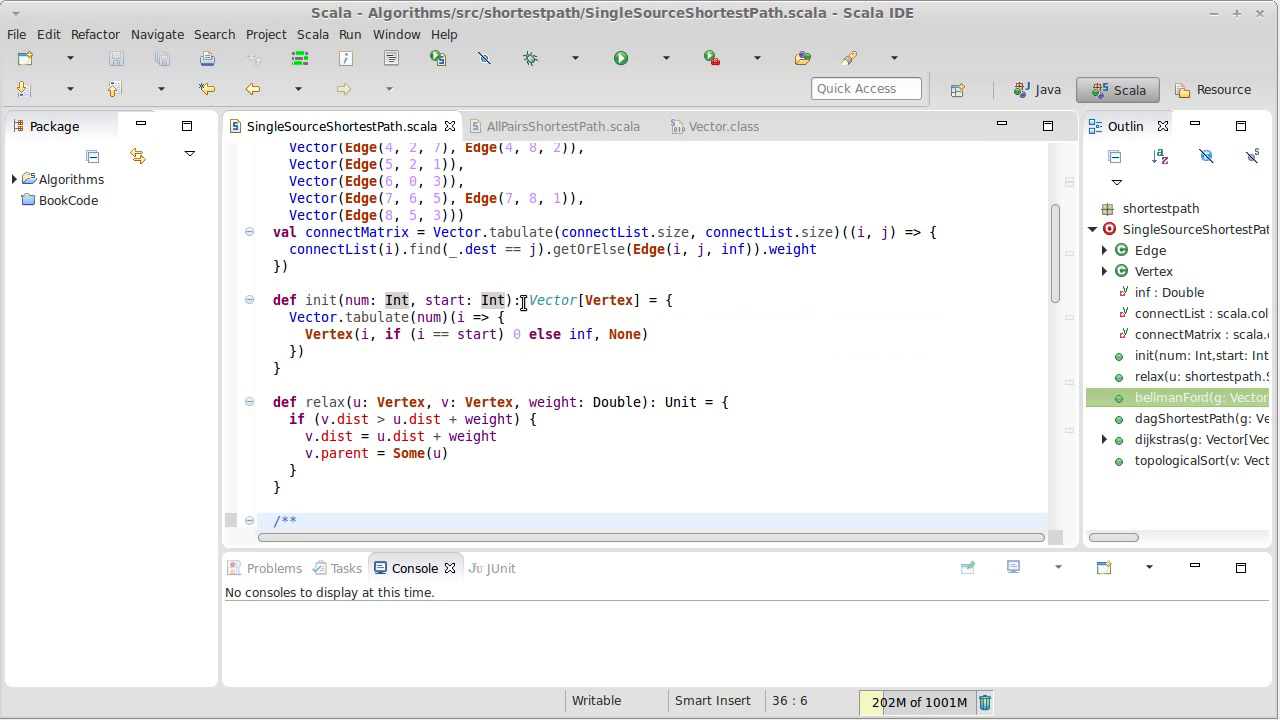
mouse_move(540, 334)
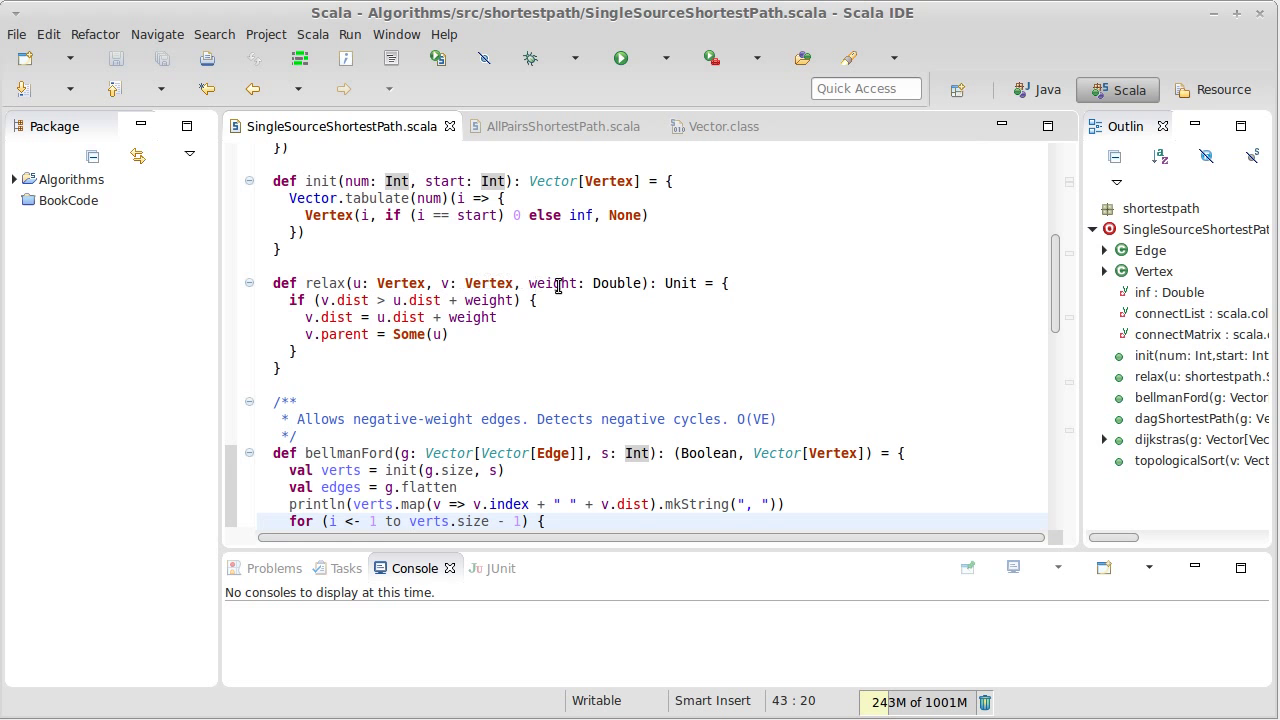
mouse_move(620, 284)
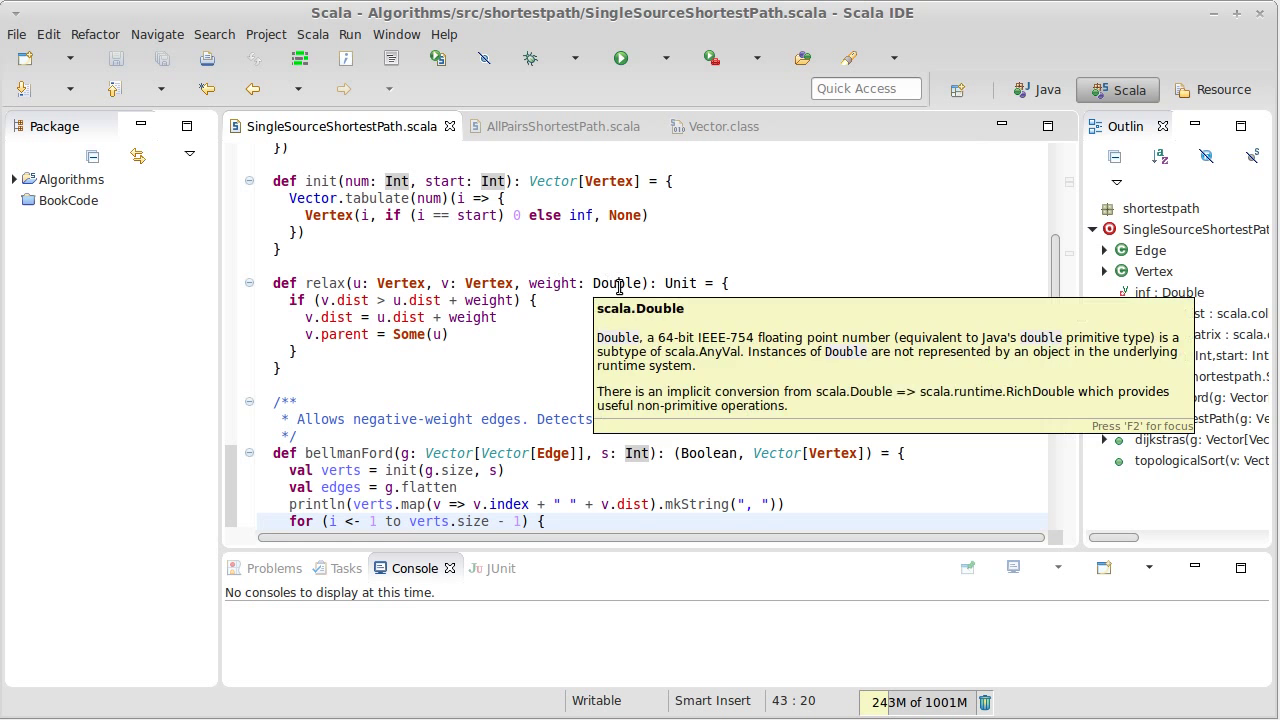
mouse_move(422, 374)
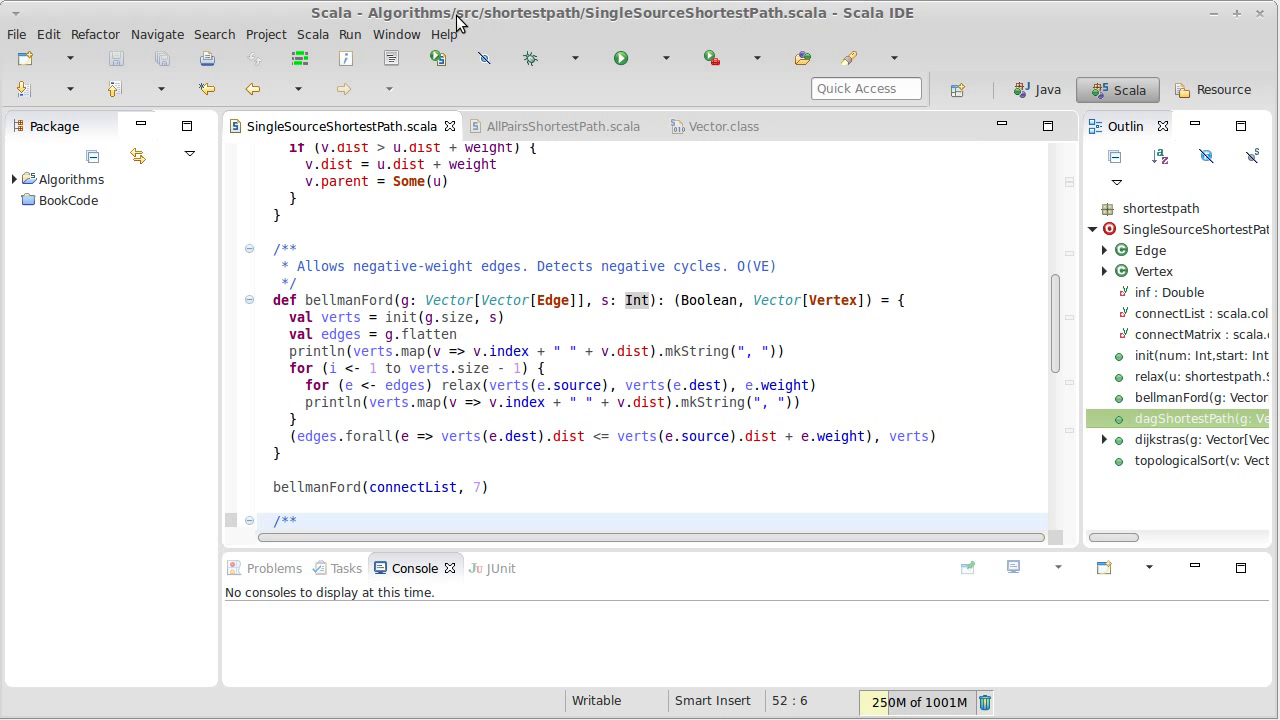
mouse_move(392, 352)
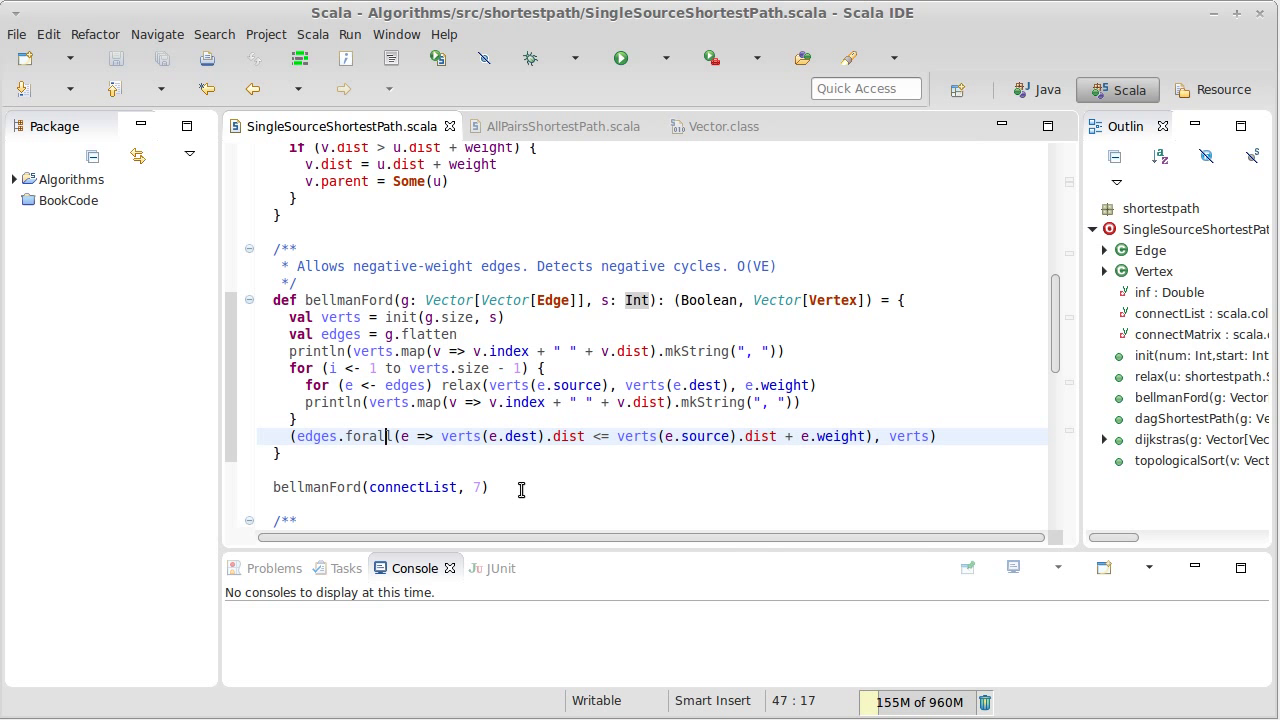
- Run SingleSourceShortestPath so the console prints the converging Bellman-Ford distance rows
left_click(616, 56)
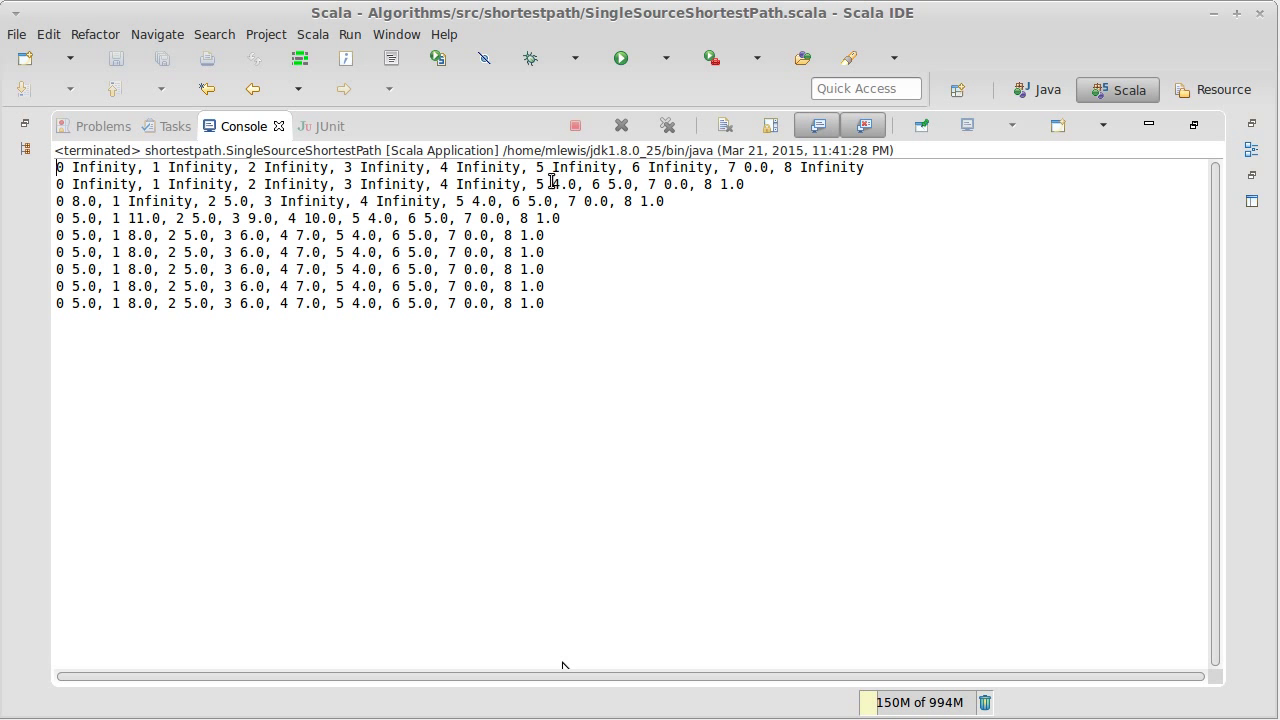
mouse_move(648, 236)
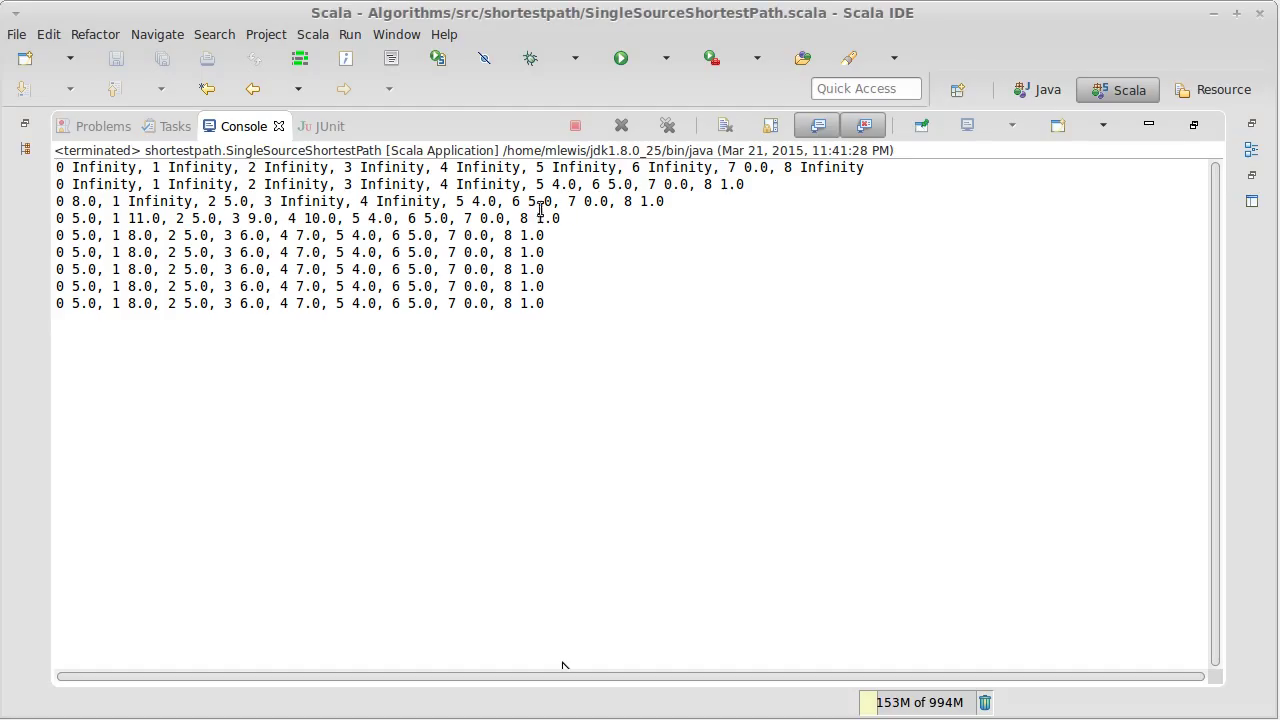
mouse_move(630, 202)
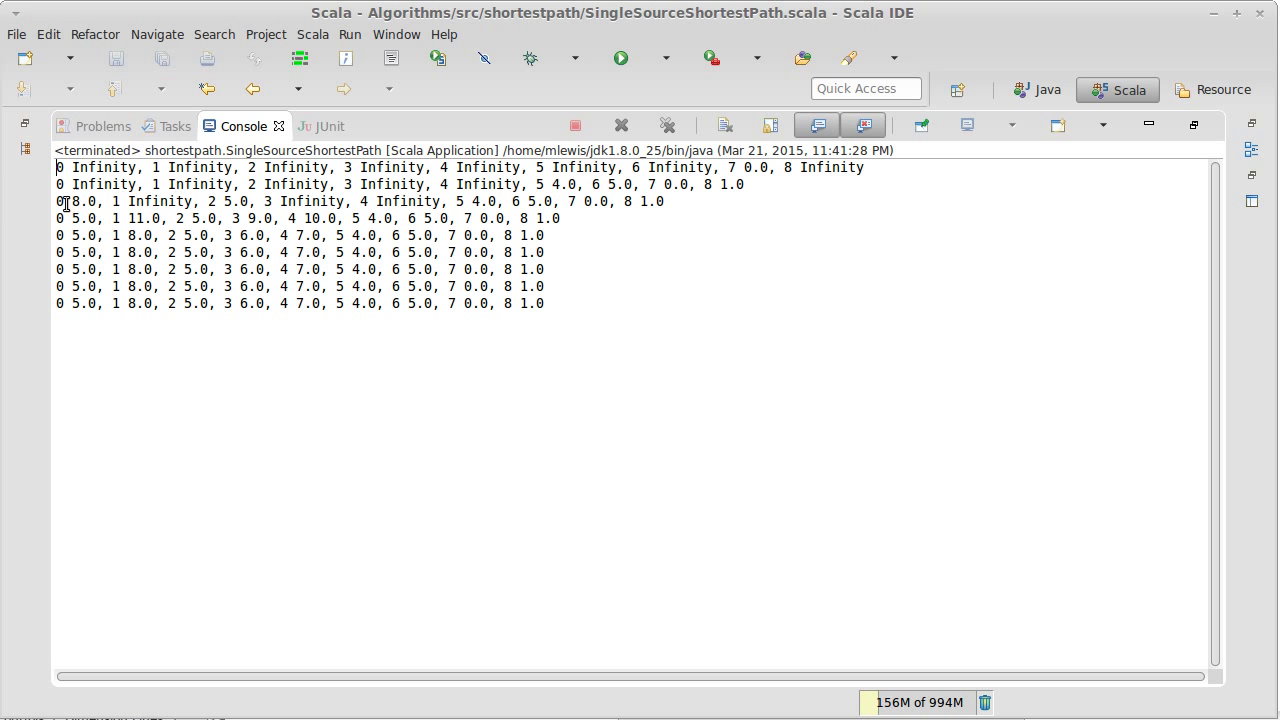
mouse_move(96, 200)
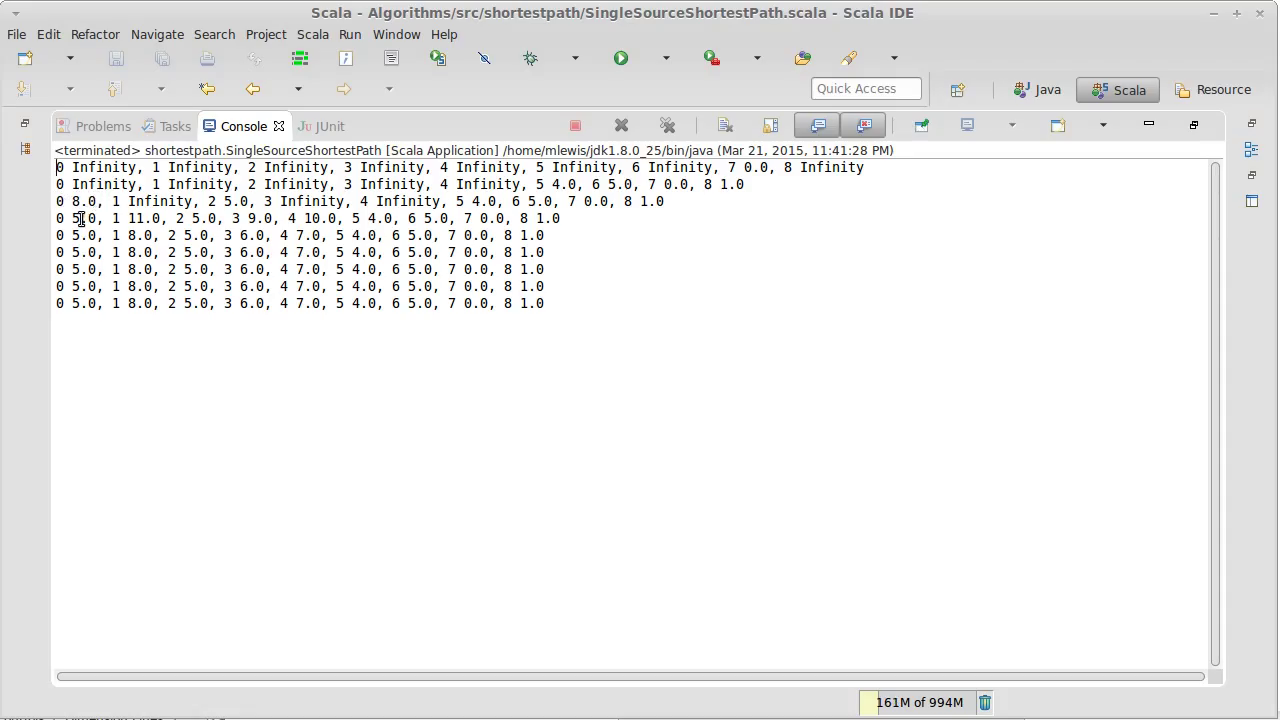
mouse_move(290, 268)
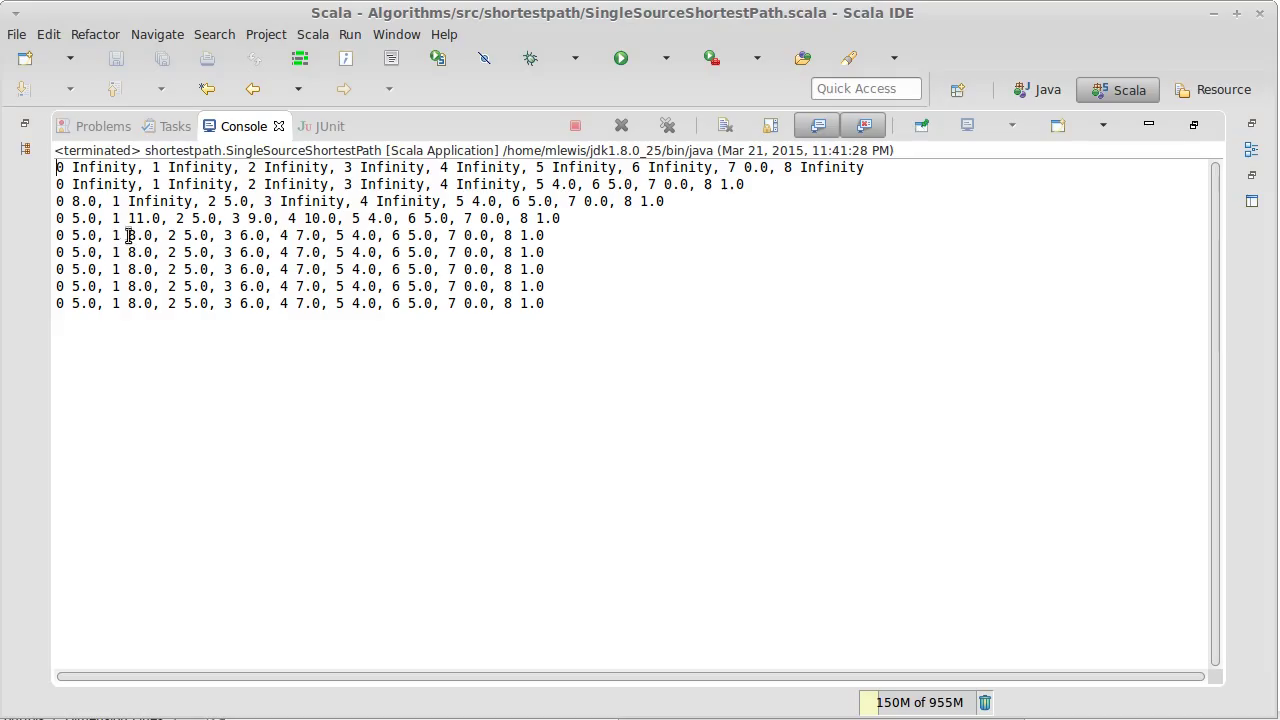
mouse_move(228, 236)
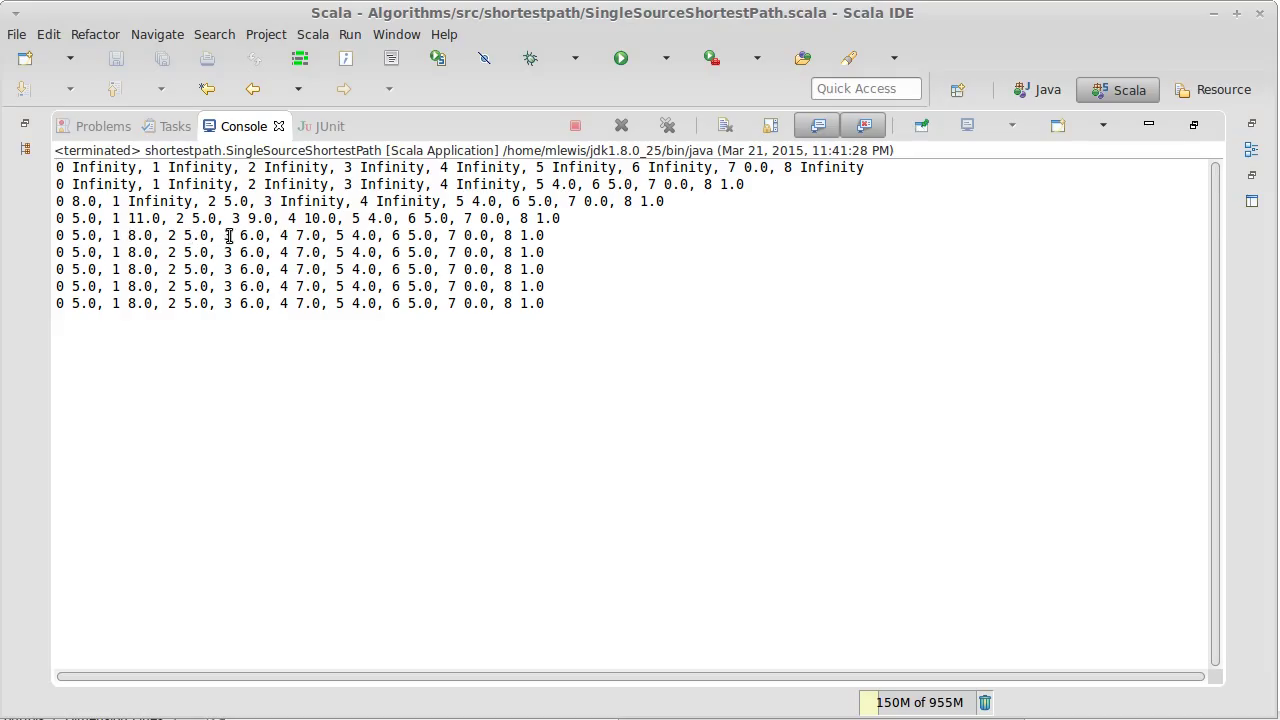
mouse_move(296, 236)
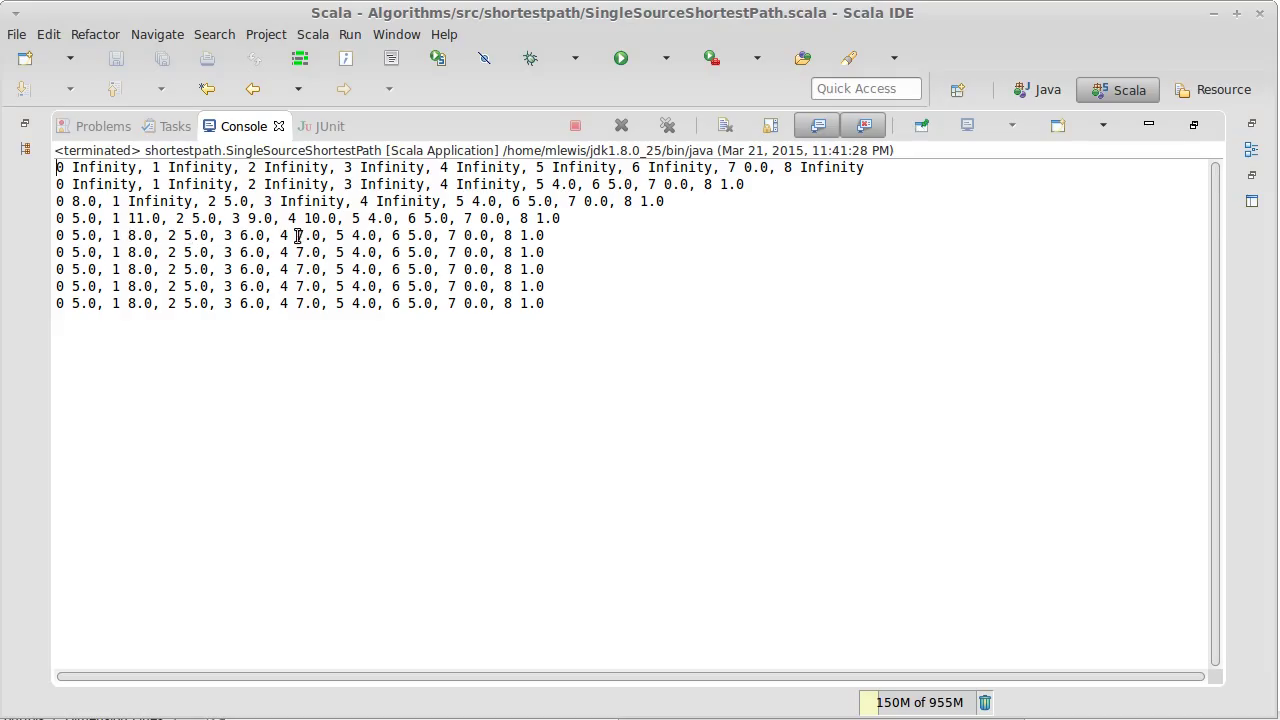
mouse_move(400, 240)
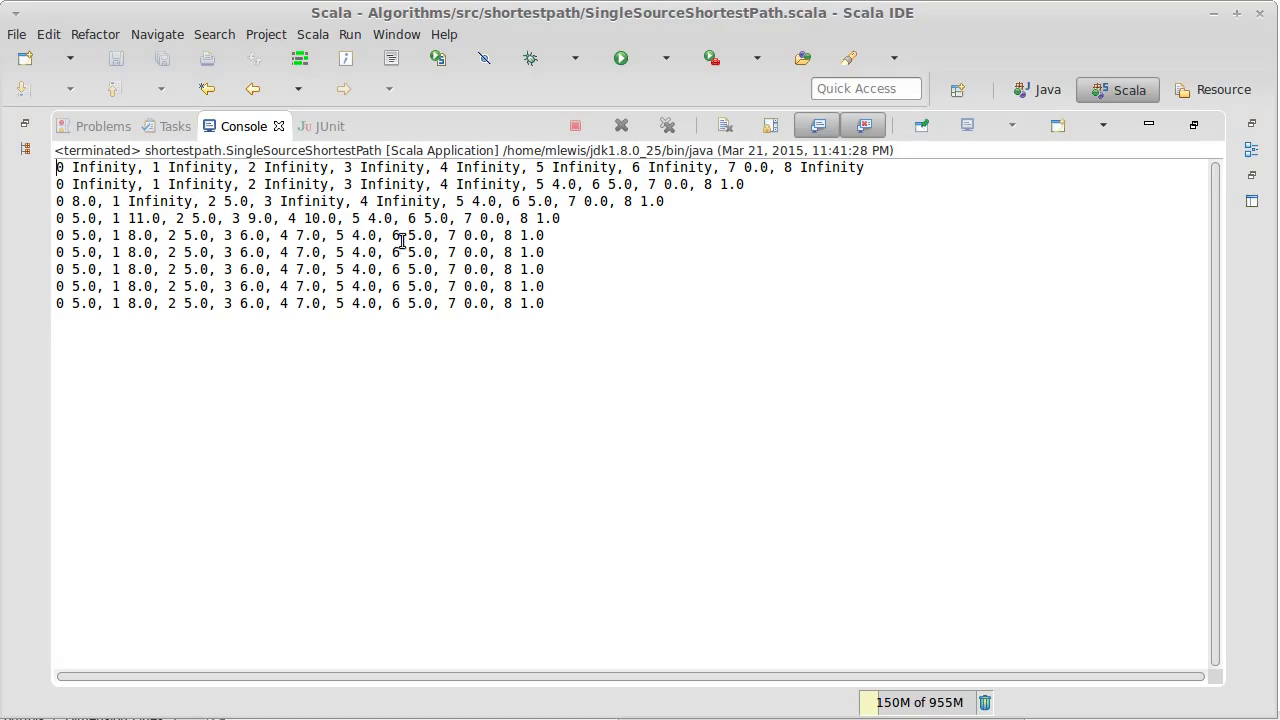
mouse_move(464, 236)
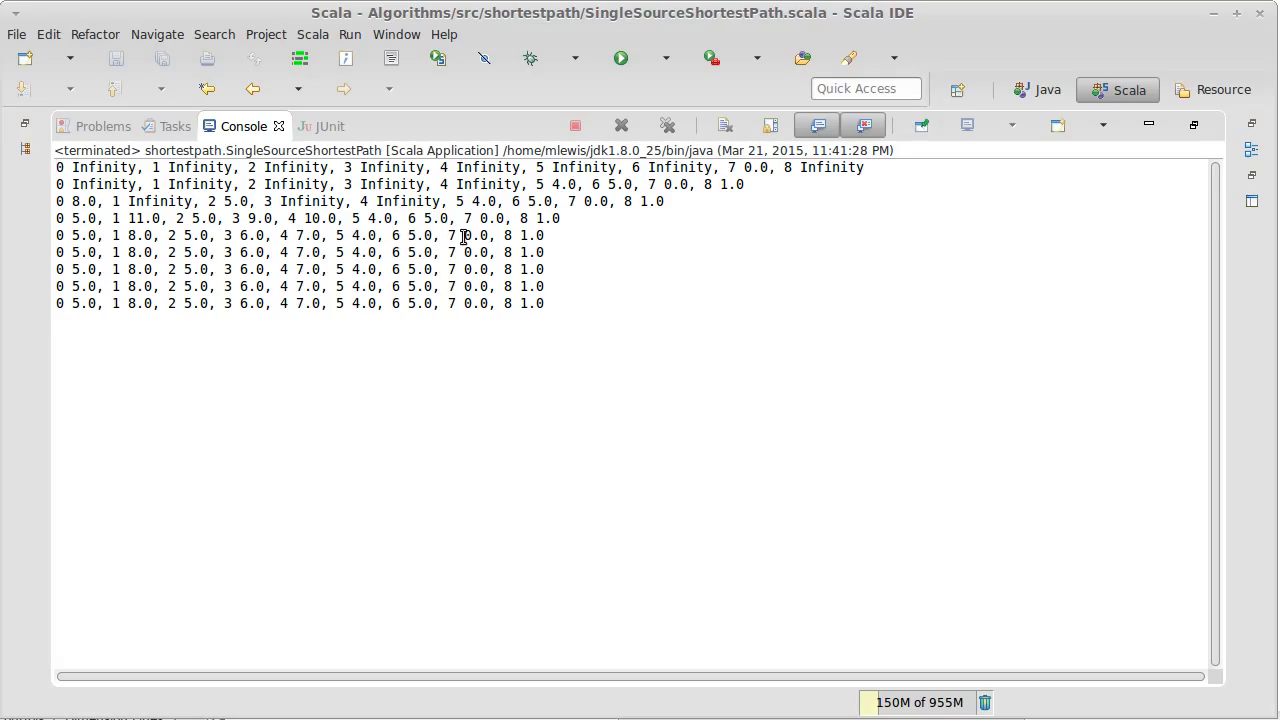